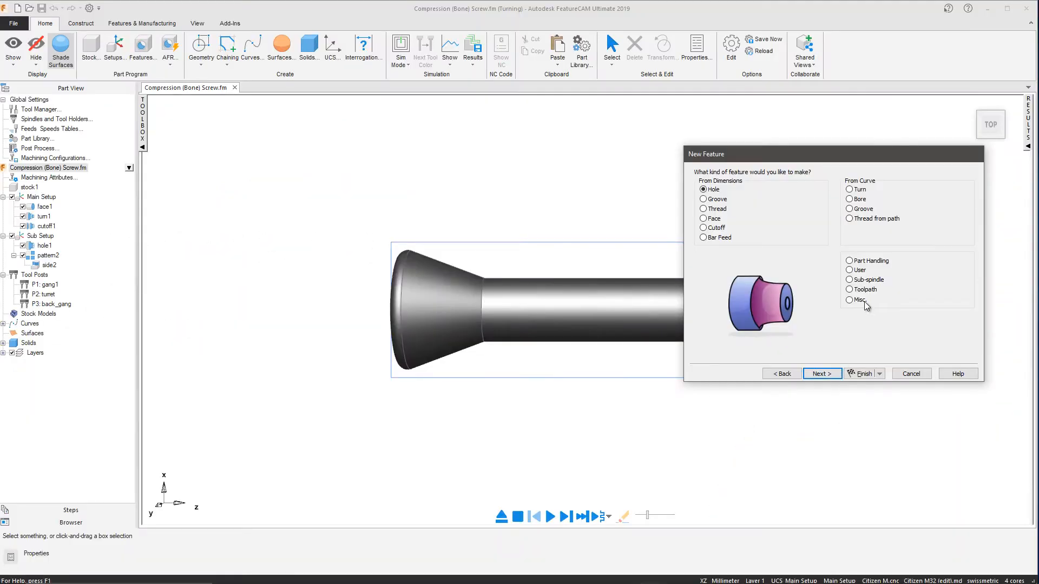
Step: Start a Thread from path feature using the 'thread from path' curve
left_click(849, 218)
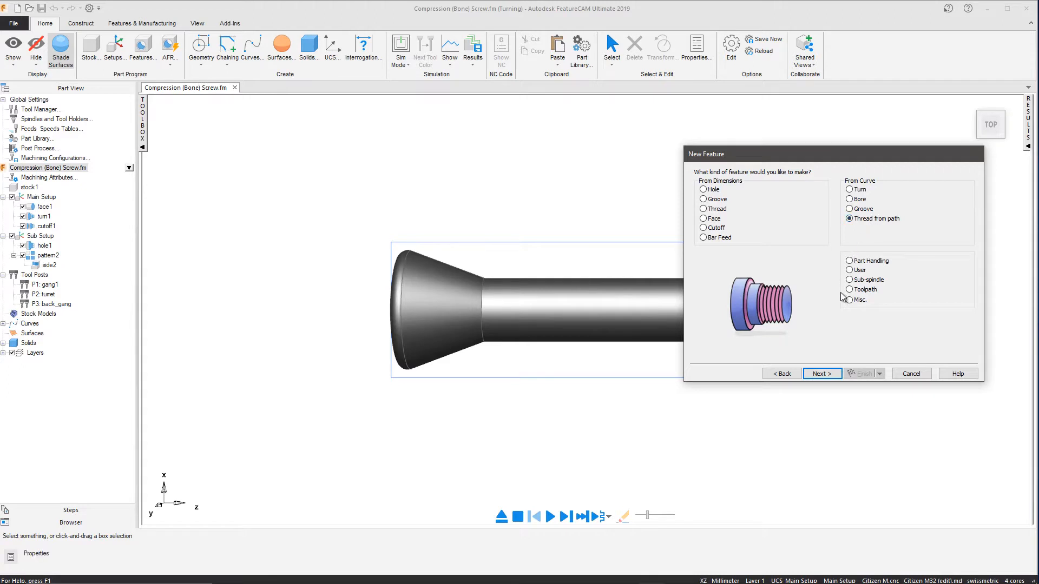
left_click(821, 373)
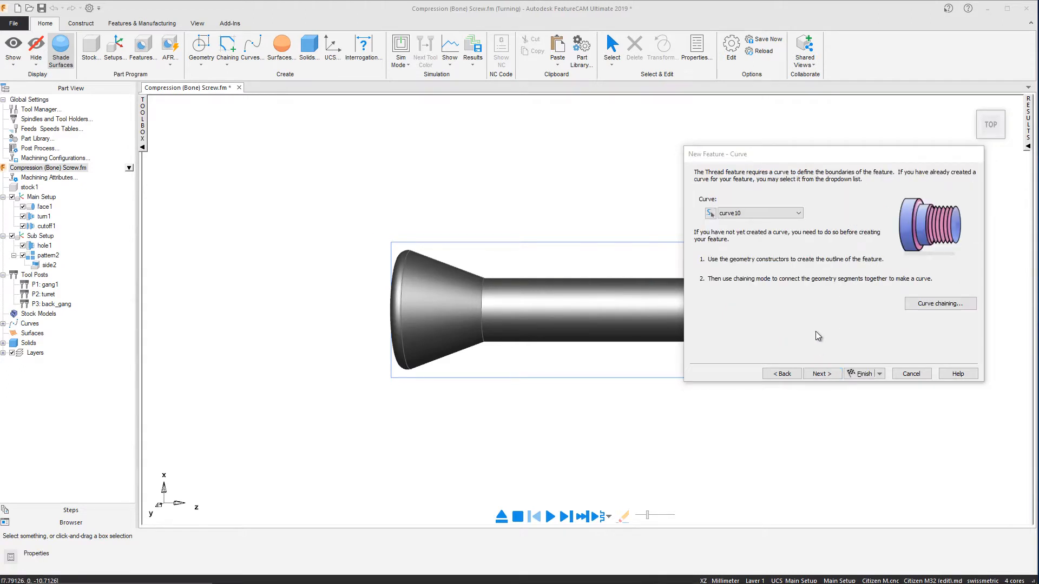
left_click(795, 212)
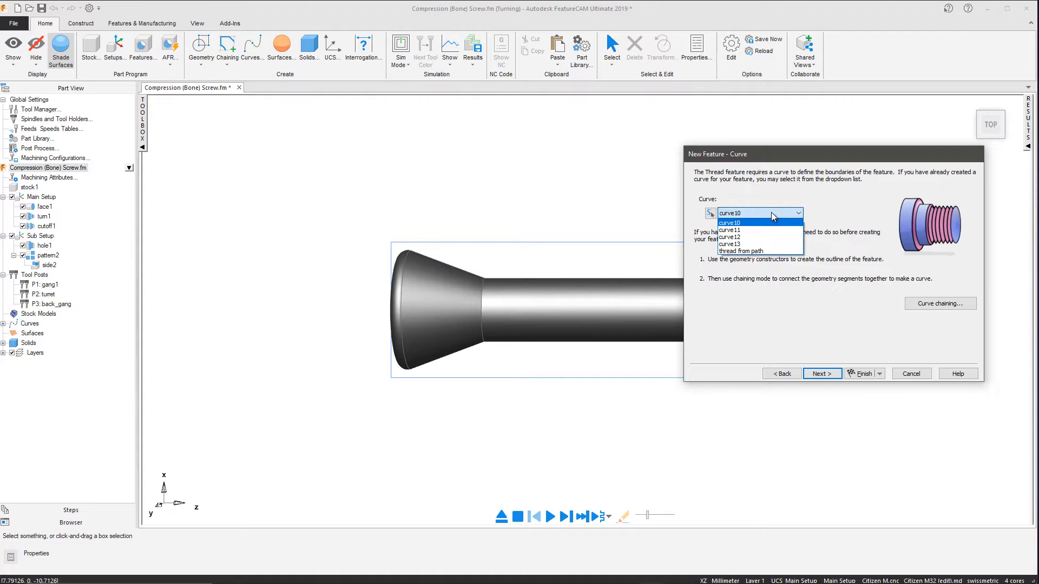
mouse_move(759, 230)
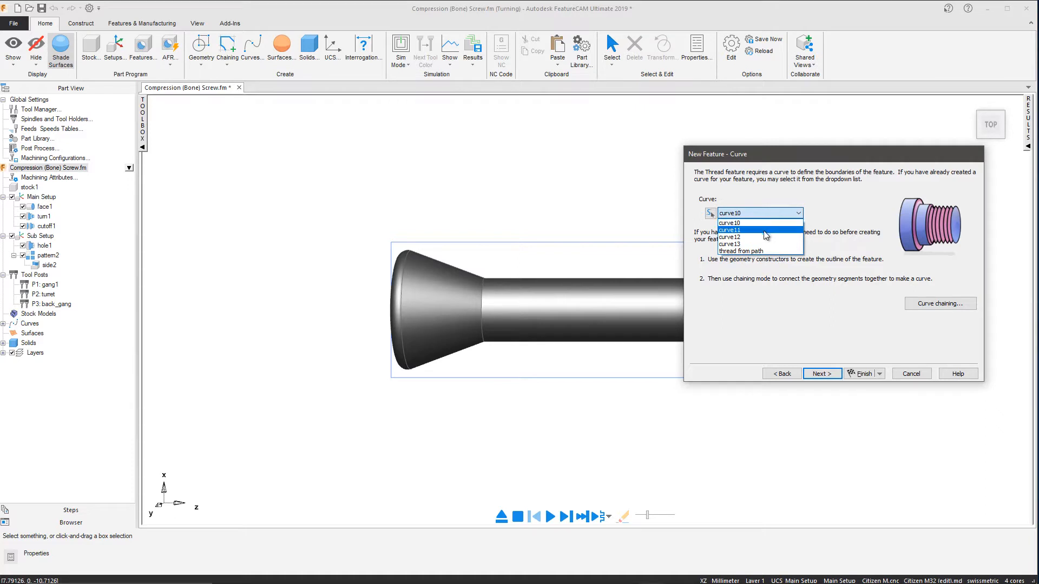
mouse_move(762, 251)
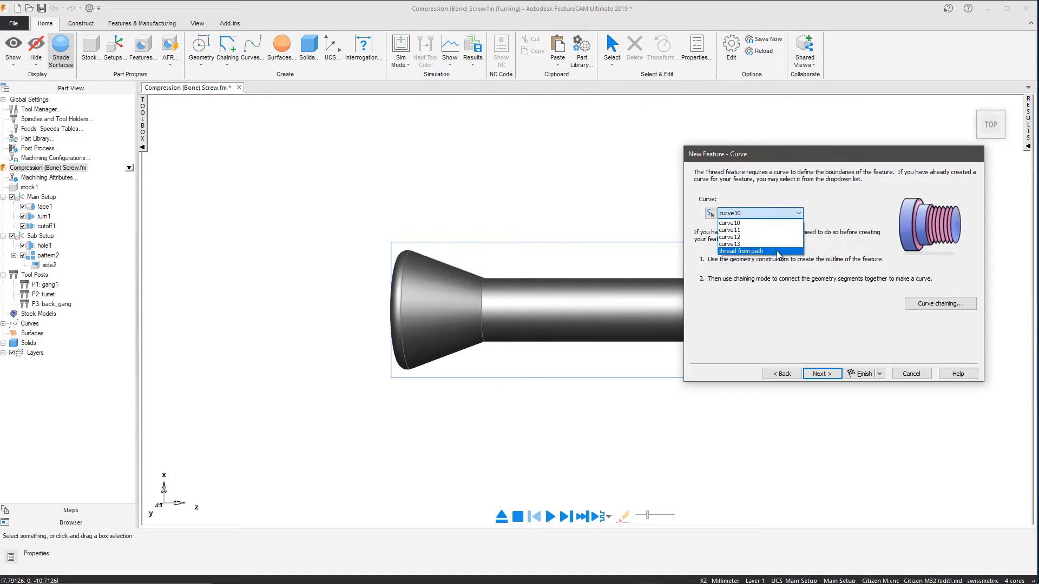
left_click(740, 250)
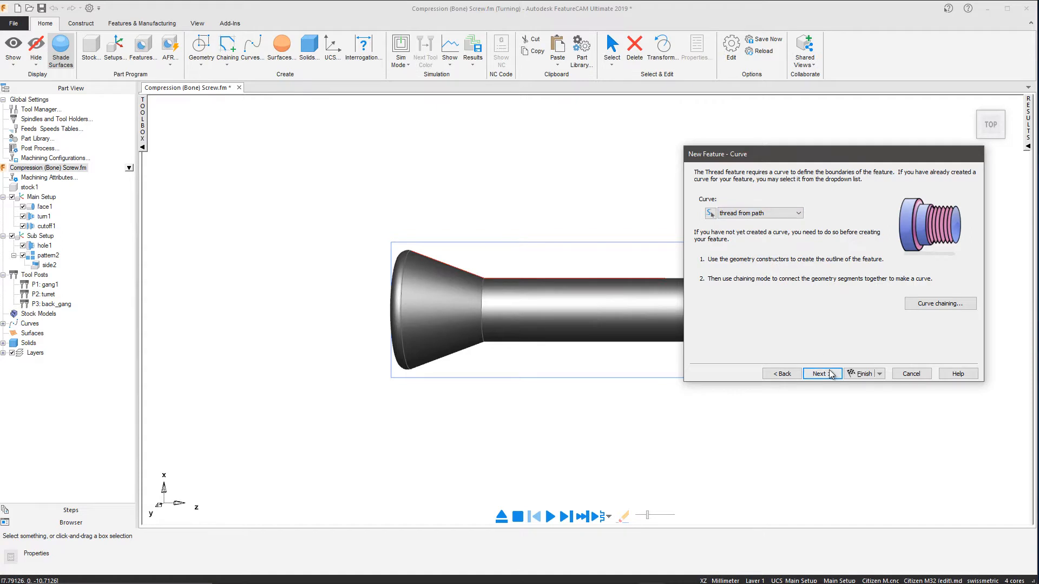
Step: Set the OD thread height to 0.3 and turn off the relief groove operation
left_click(820, 373)
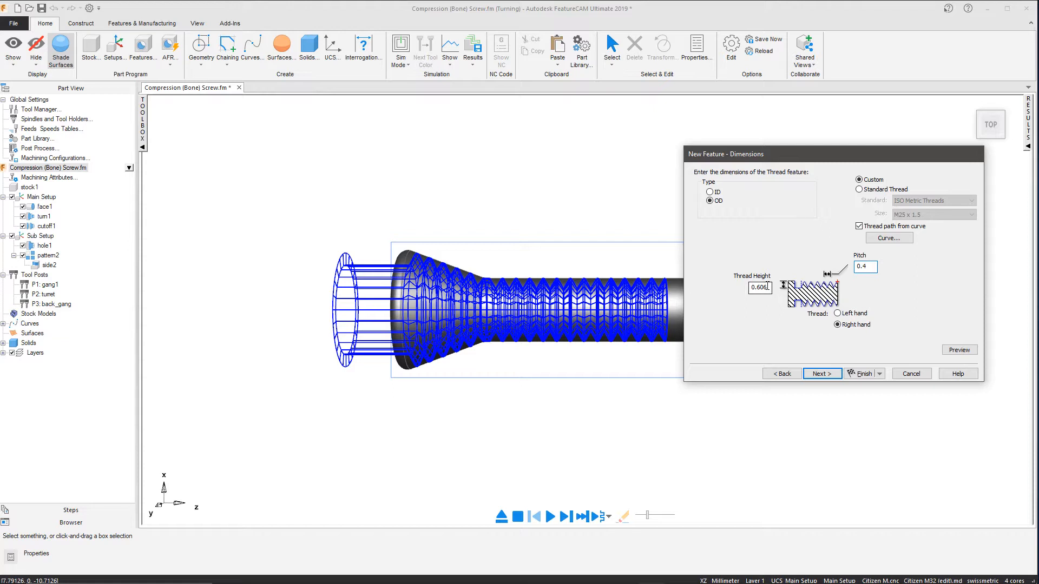
type("0.3")
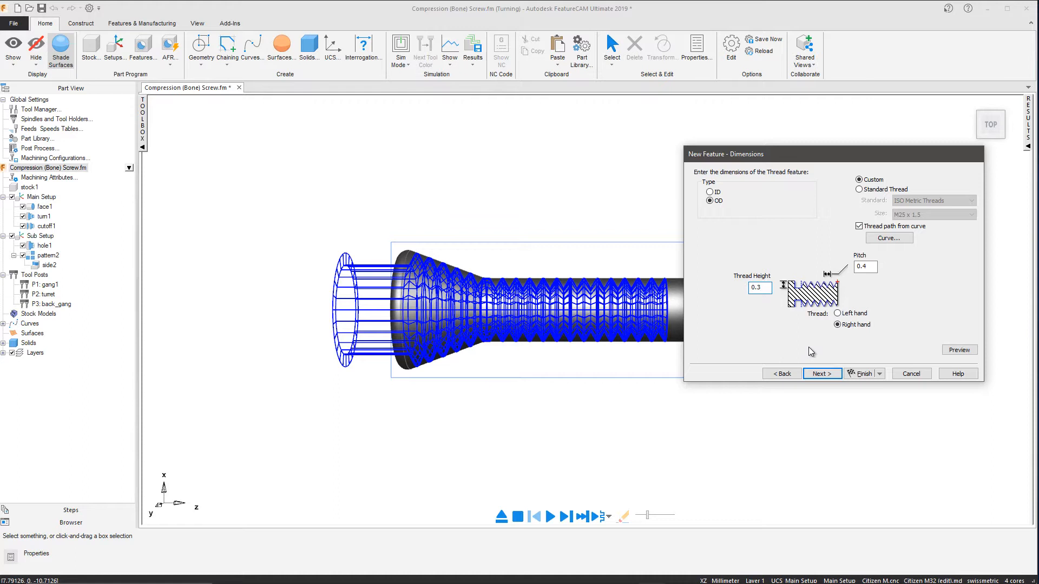
left_click(820, 373)
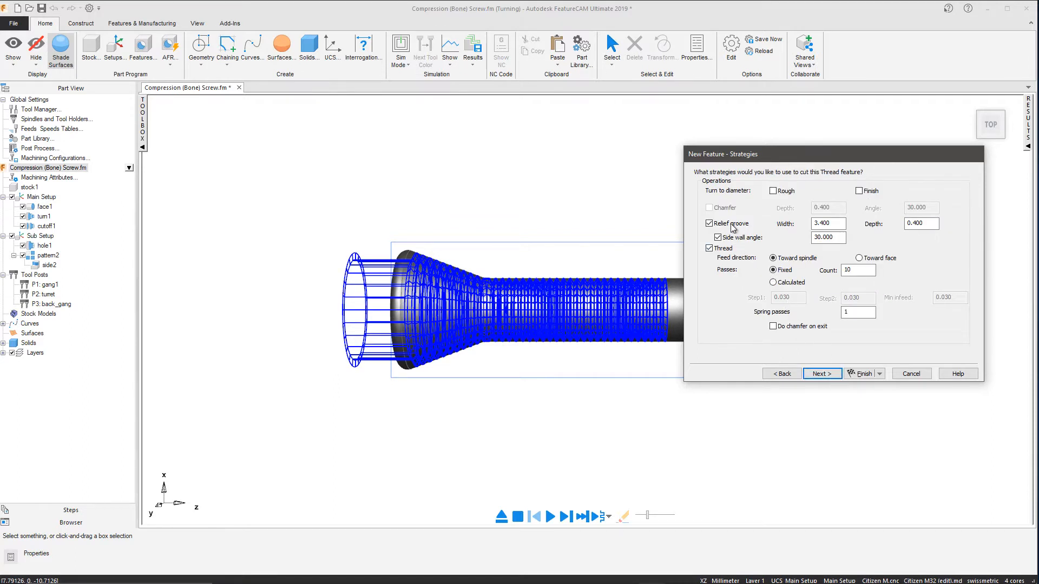
left_click(709, 224)
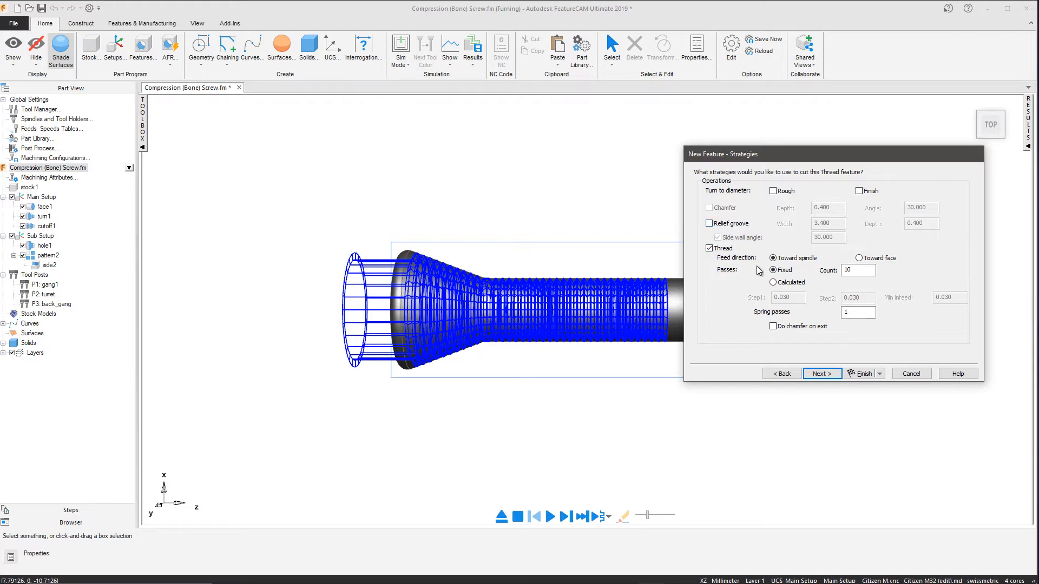
left_click(821, 373)
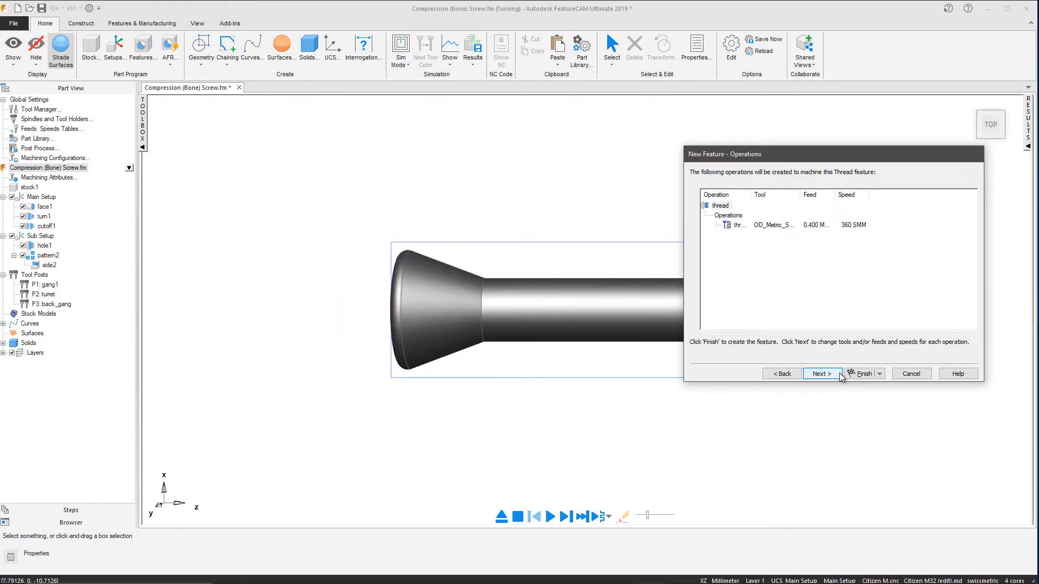
Step: Finish the thread1 feature and edit the Citizen M post file in XBUILD
left_click(862, 372)
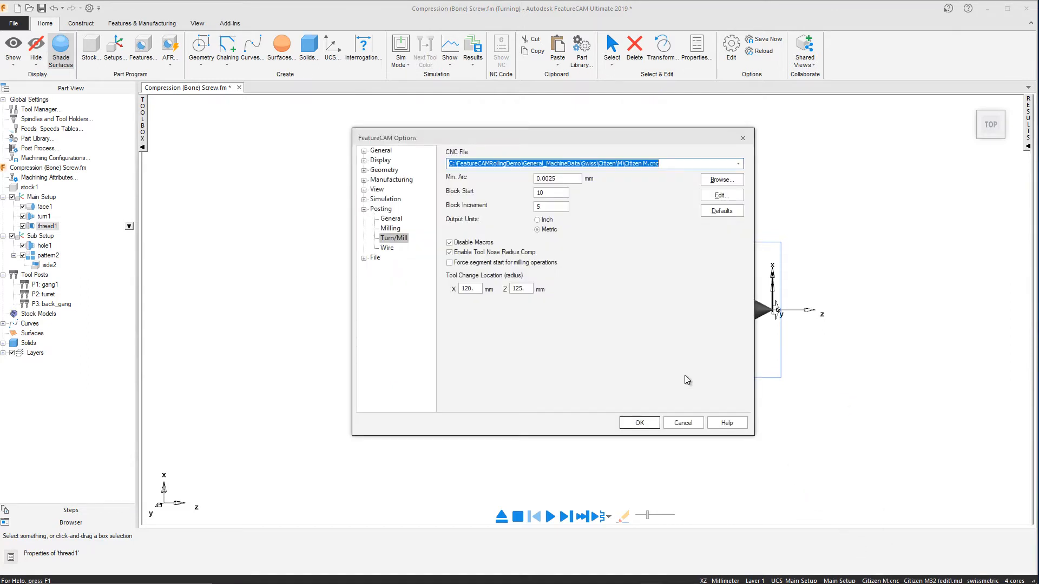
left_click(720, 194)
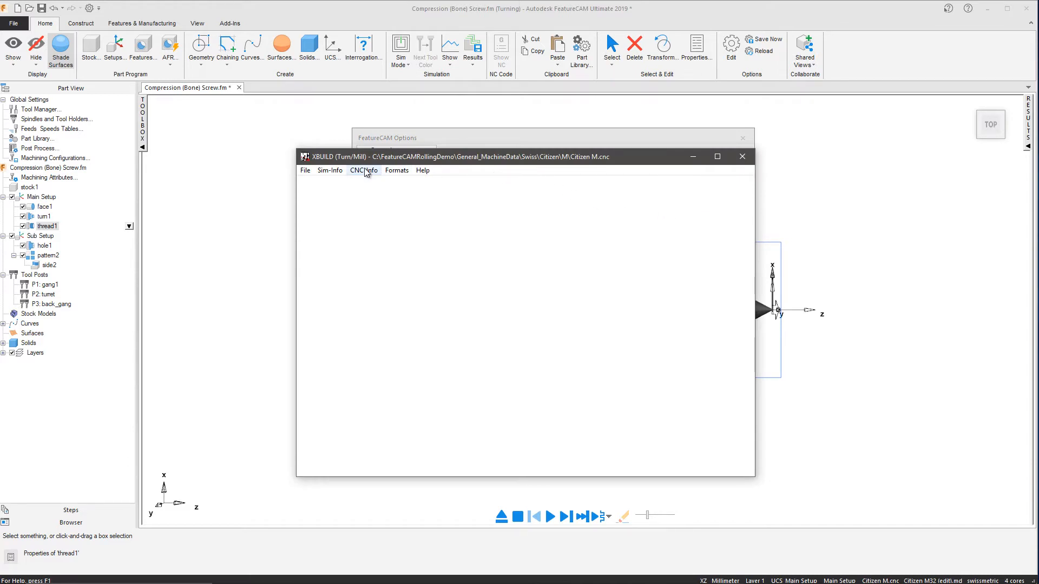
Step: Confirm Thread stays Computed in XBUILD's CNC-Info Cycles settings
left_click(363, 170)
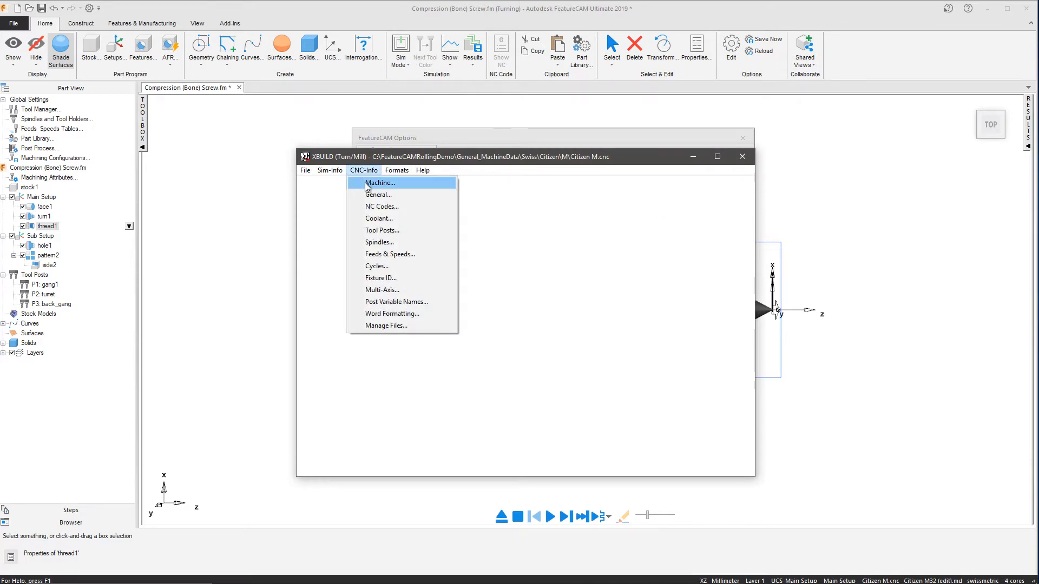
left_click(375, 266)
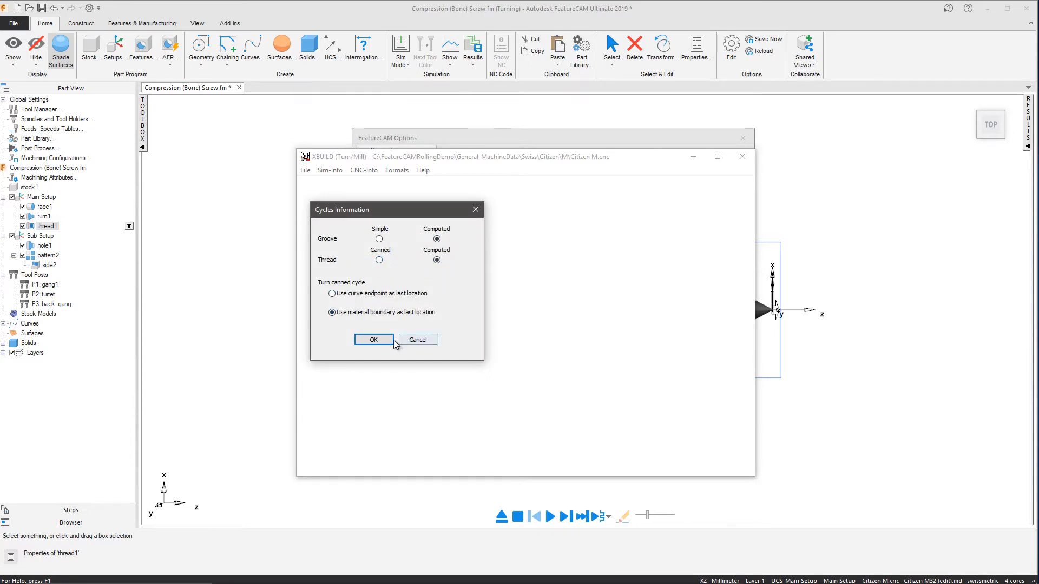
left_click(373, 339)
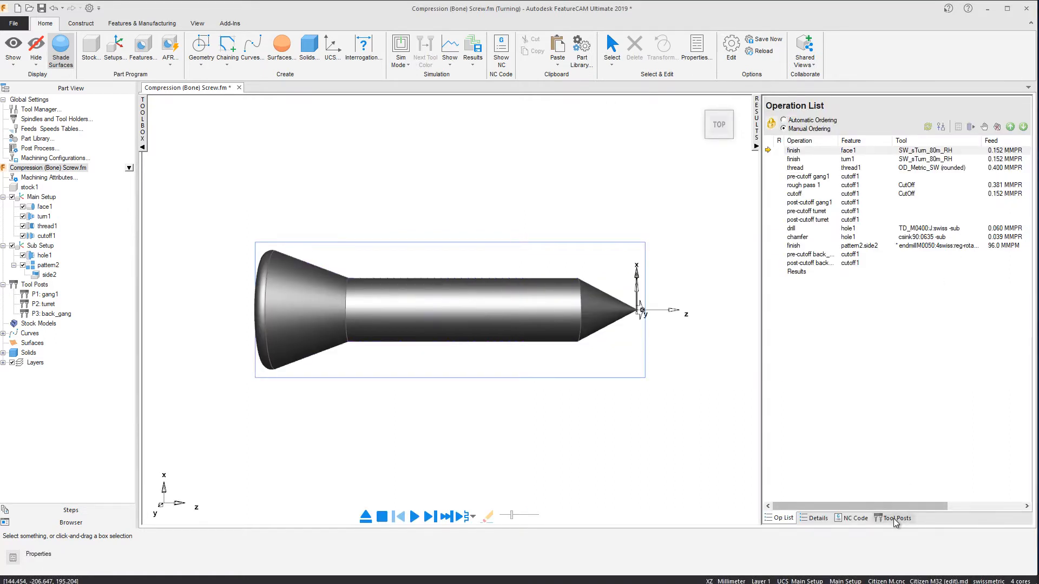
Step: Check tool post assignments, including the turret pre-cutoff operation's tool
left_click(894, 518)
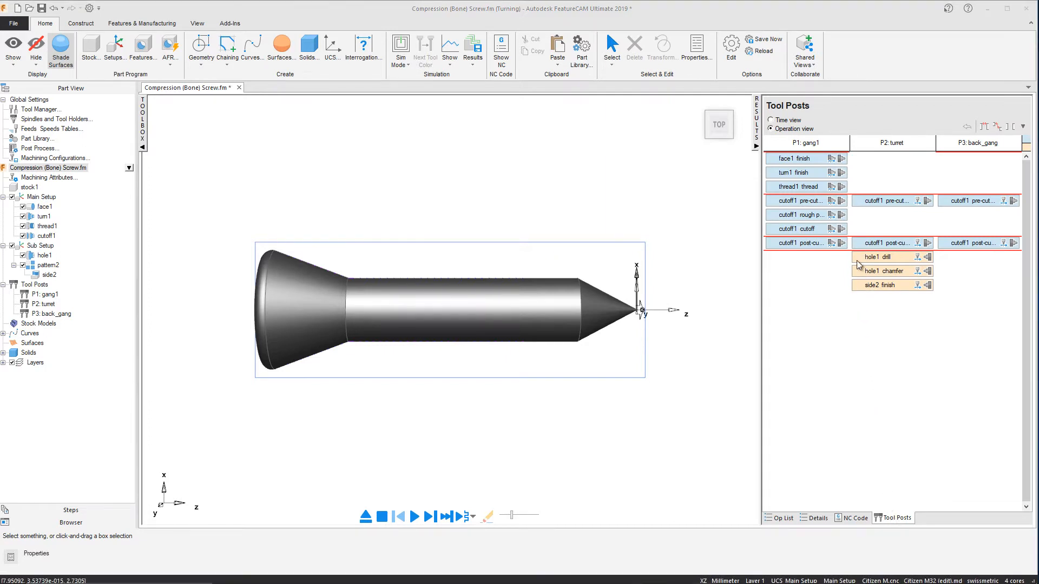
mouse_move(842, 158)
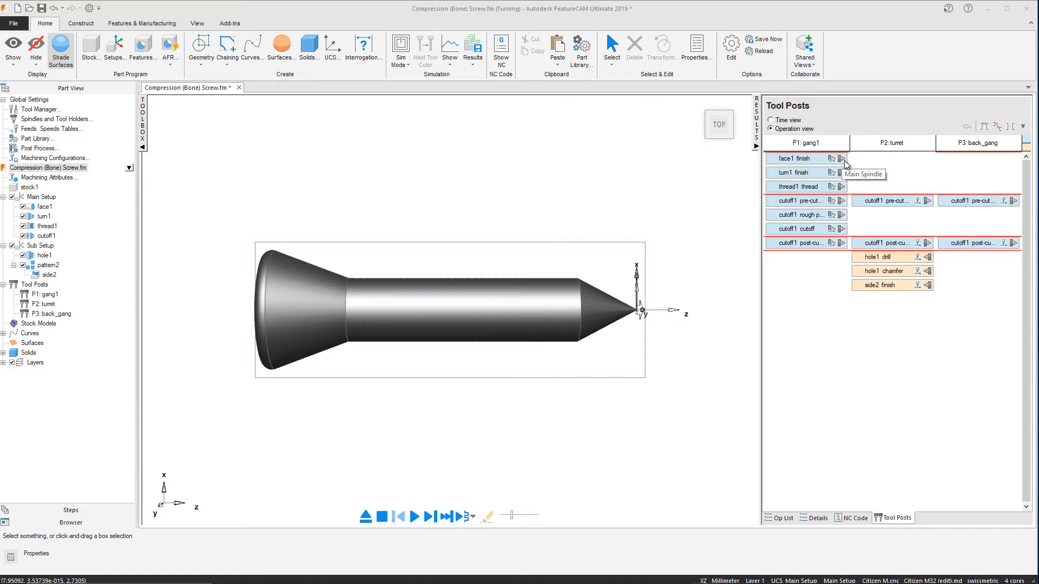
mouse_move(918, 204)
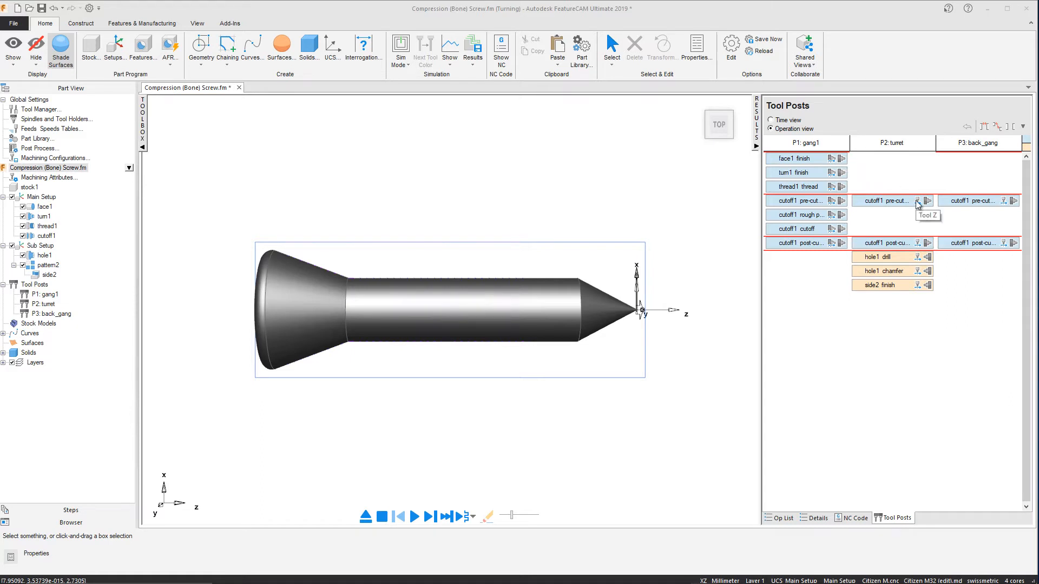
left_click(882, 257)
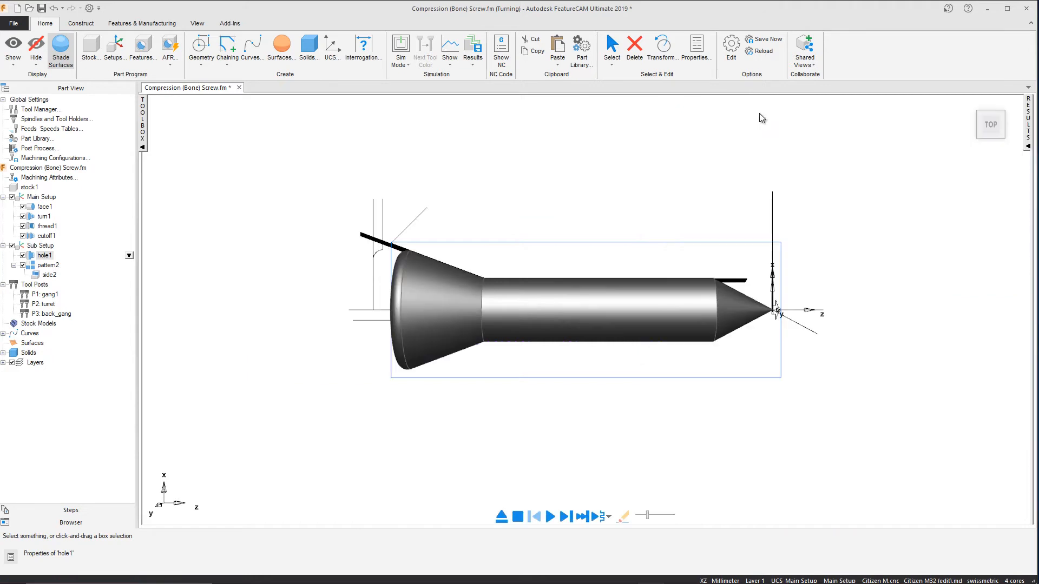
mouse_move(682, 107)
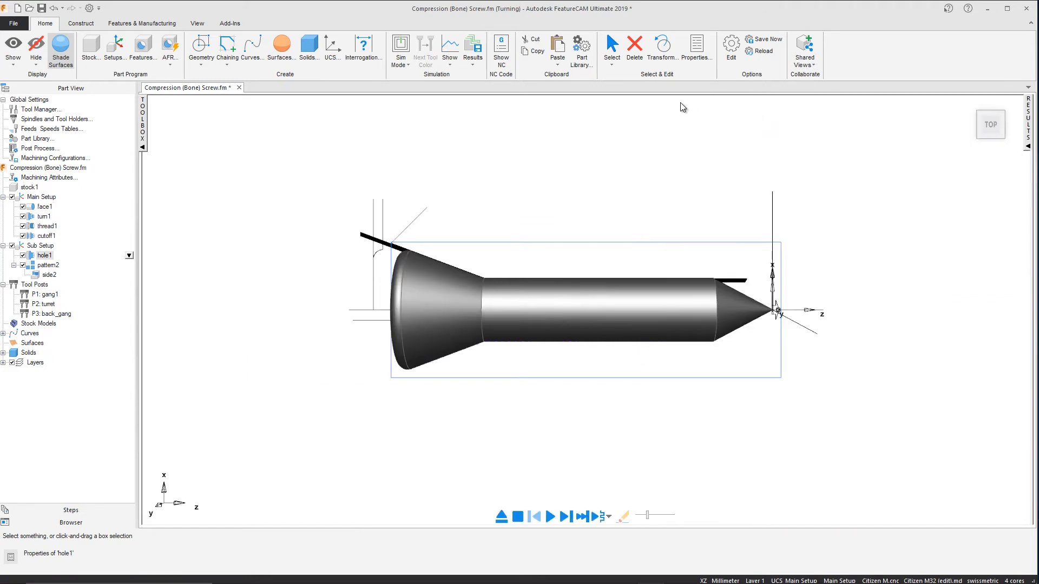
Step: Play the Swiss-turn machine simulation and pause once the thread is cut
left_click(400, 48)
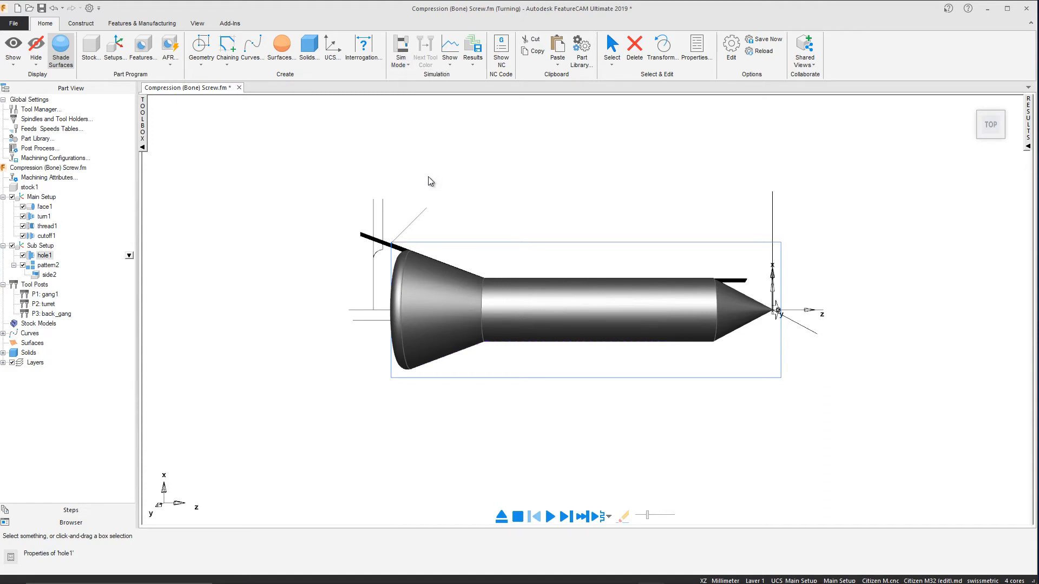
mouse_move(471, 410)
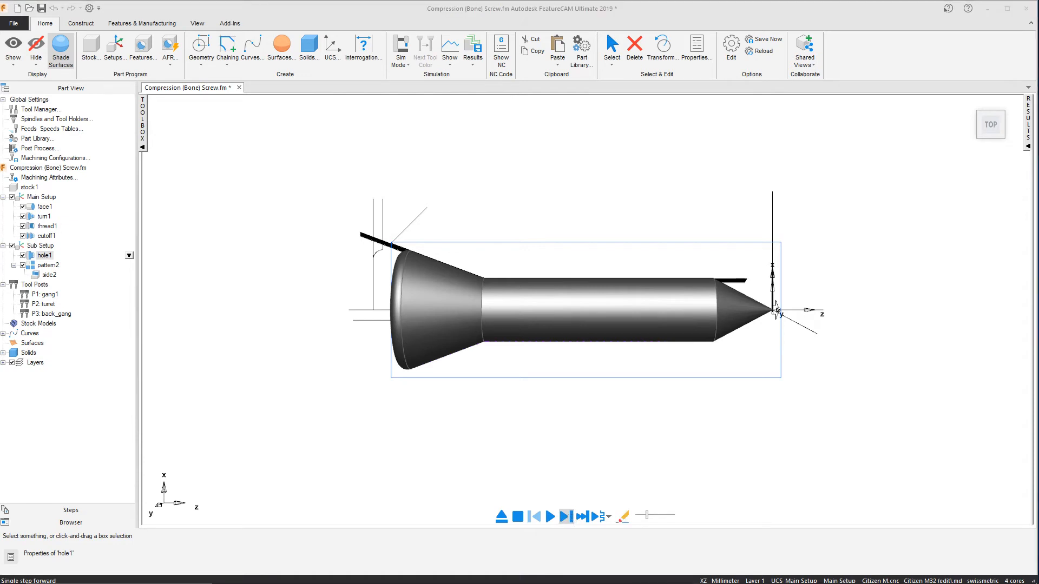
left_click(548, 516)
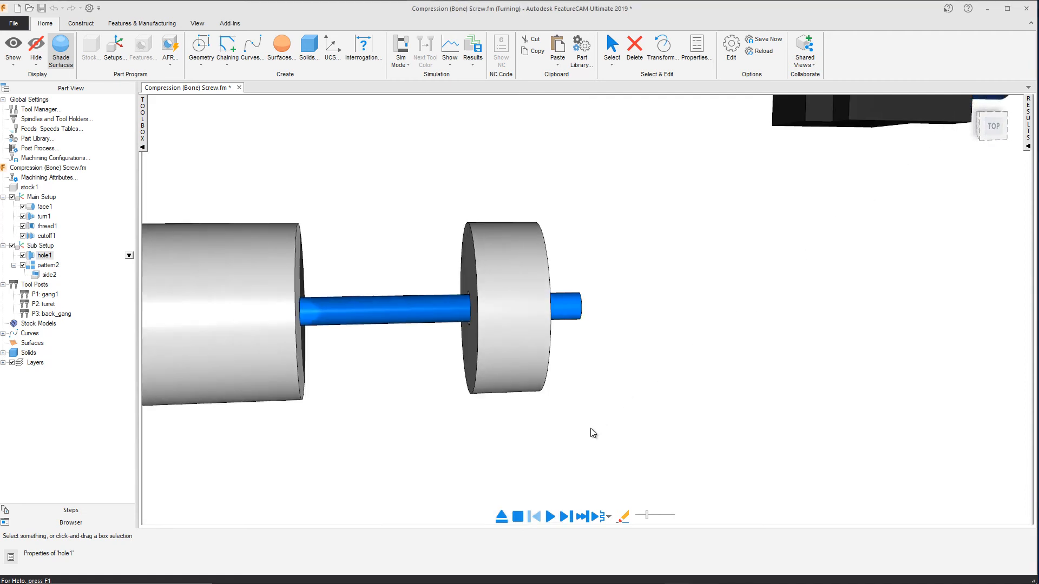
left_click(550, 516)
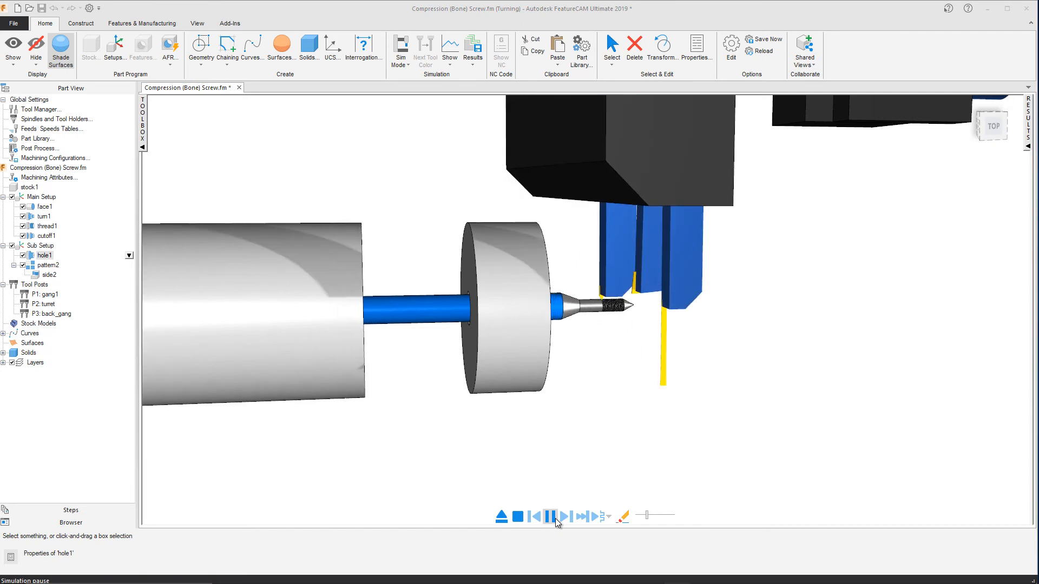
left_click(563, 517)
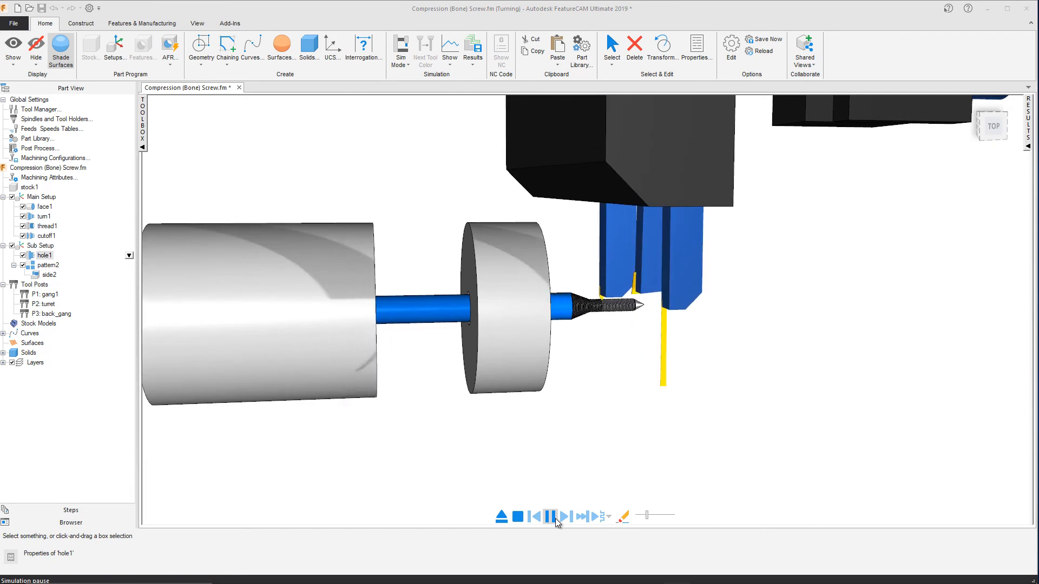